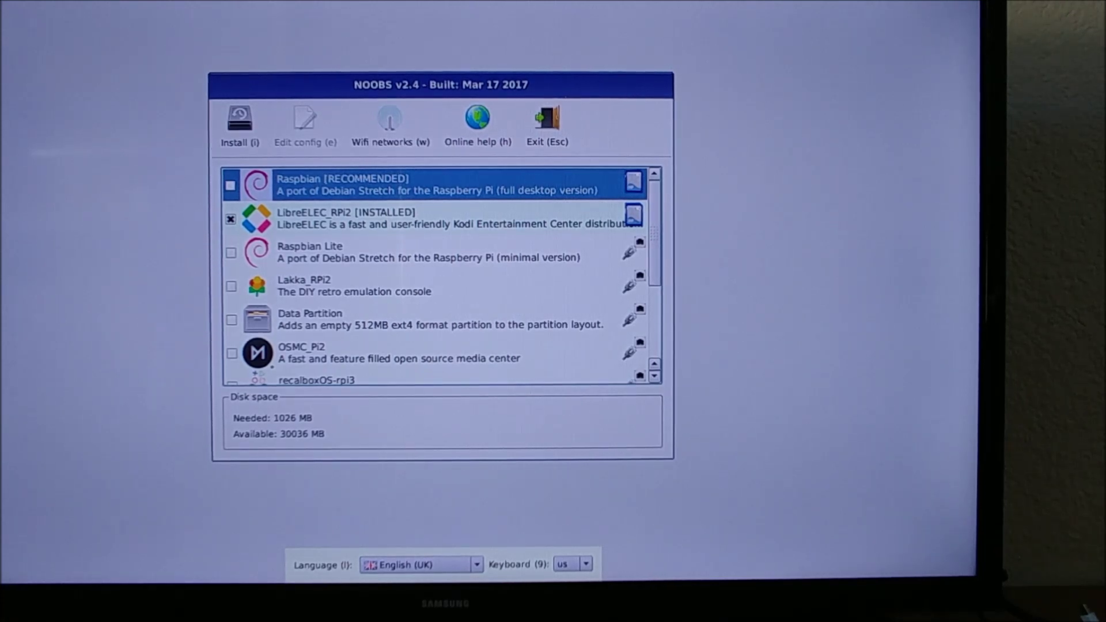
# Select LibreELEC_RPi2 in the OS list and start Install, raising the overwrite warning
pyautogui.click(231, 219)
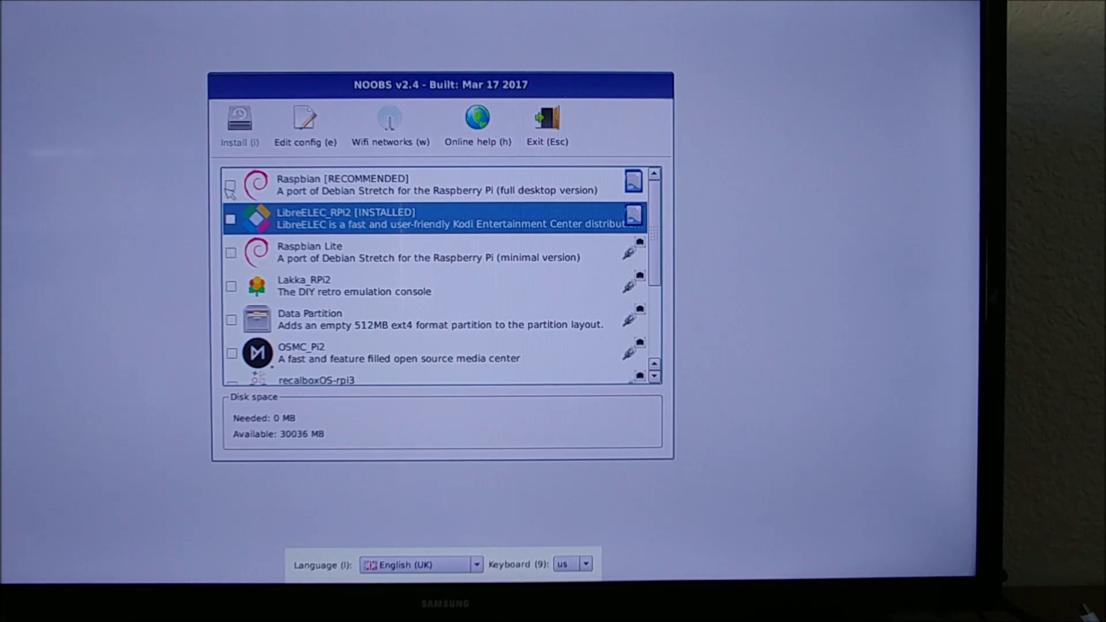
pyautogui.click(240, 122)
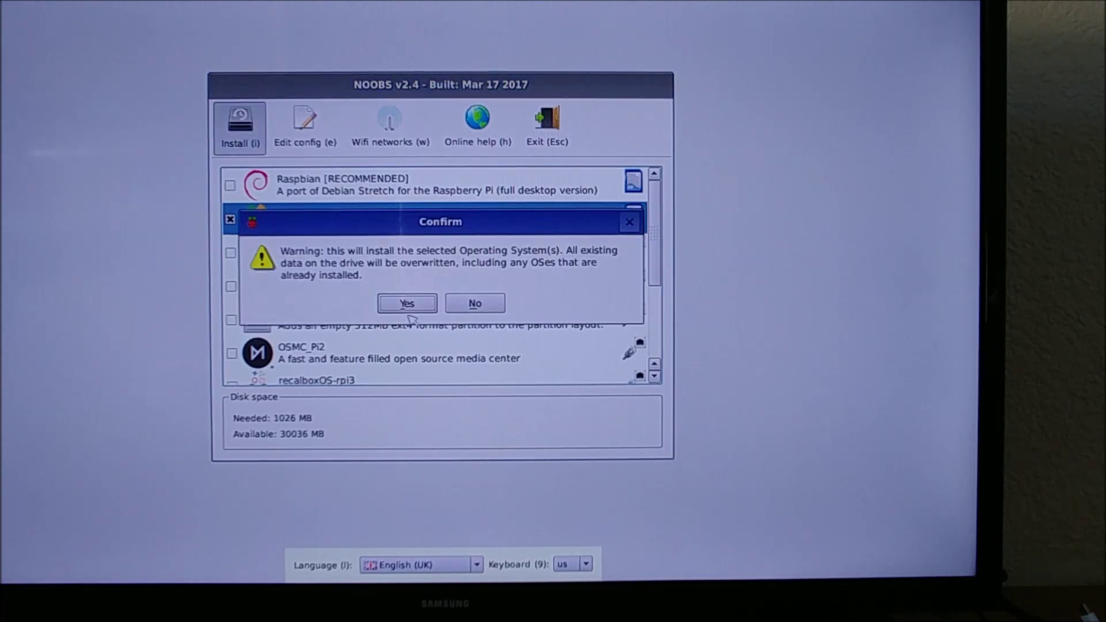
# Confirm overwriting the drive so LibreELEC installs to the success notice
pyautogui.click(407, 303)
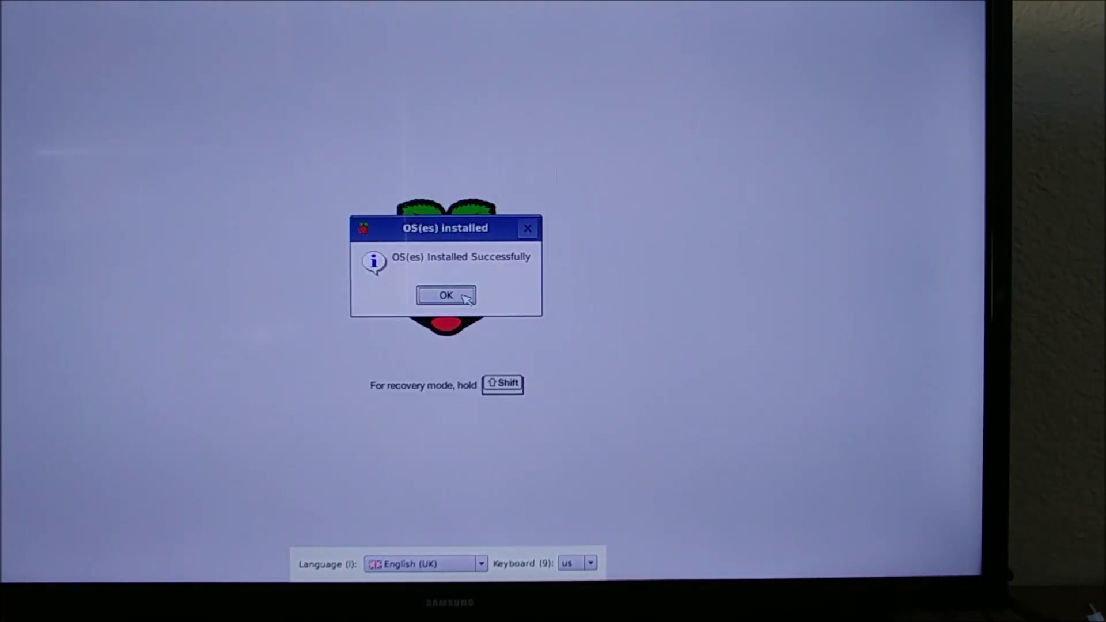
# Acknowledge the installed-successfully notice so the Pi reboots into the LibreELEC splash
pyautogui.click(446, 295)
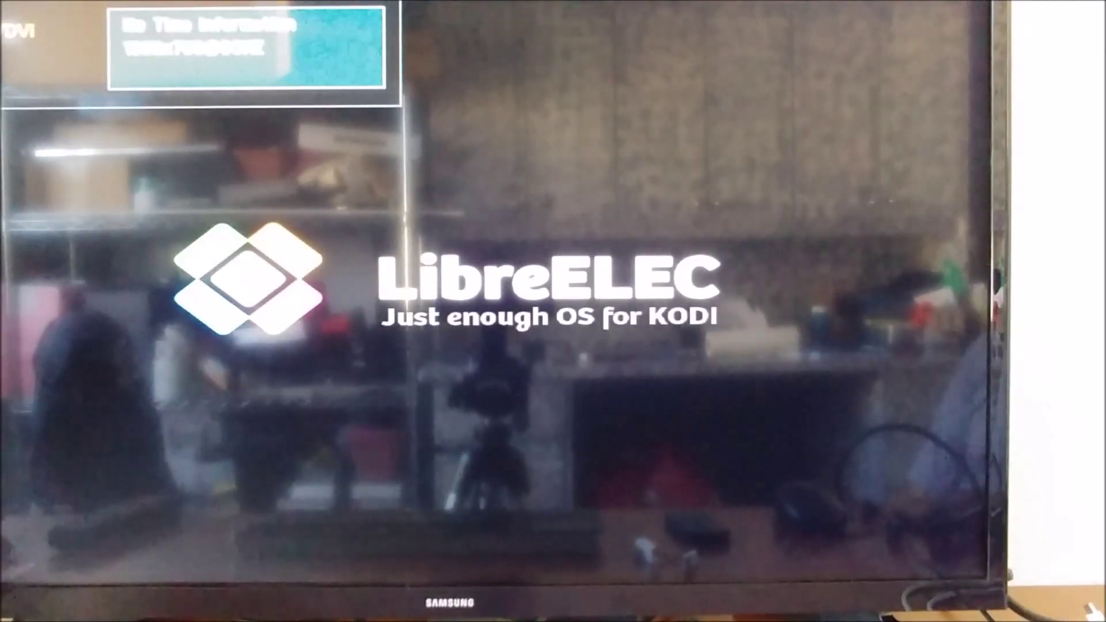